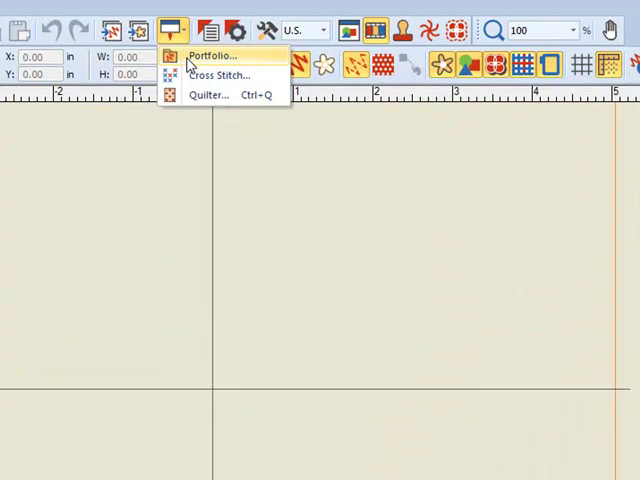
Launch the Portfolio browser and show the designs stored on drive H:.
click(210, 56)
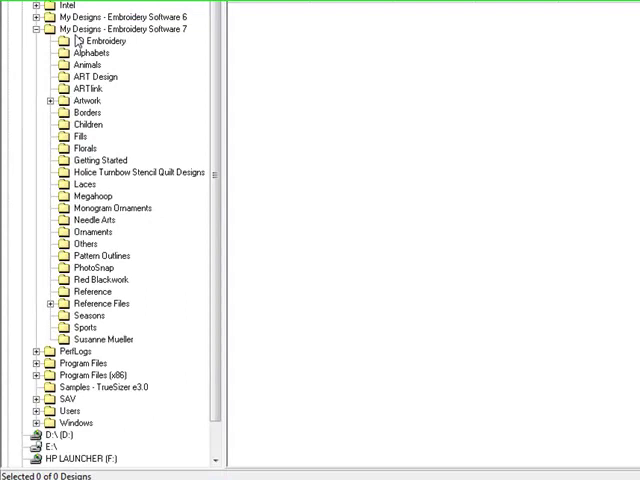
scroll(down, 3)
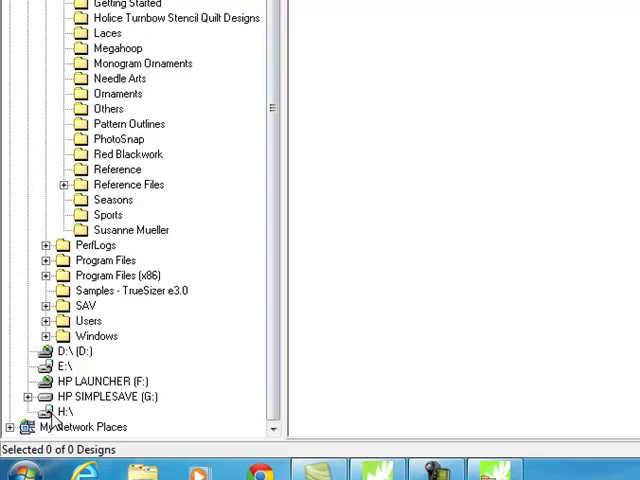
click(64, 412)
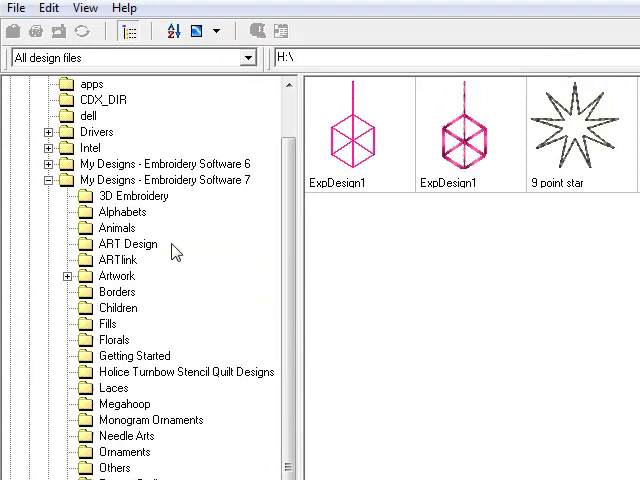
Add a subfolder named 'Converted Designs' under My Designs - Embroidery Software 7.
click(164, 180)
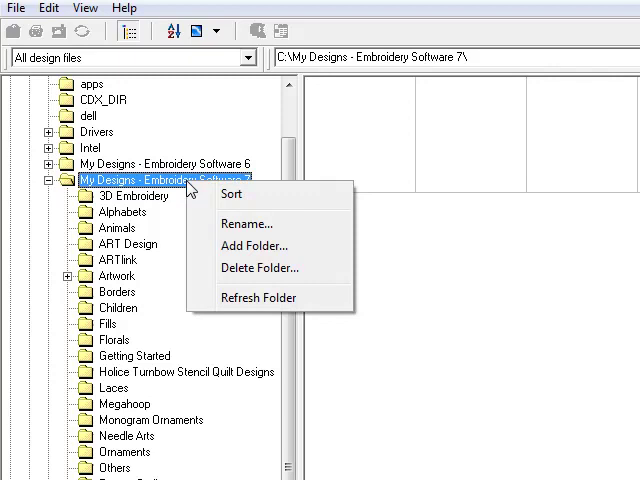
click(254, 244)
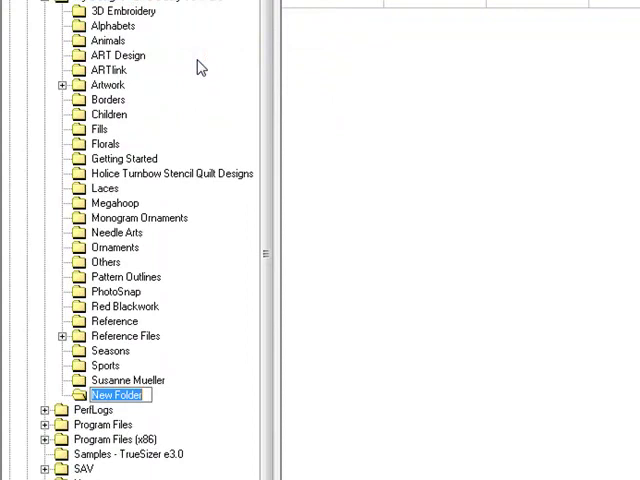
text(Converted Designs)
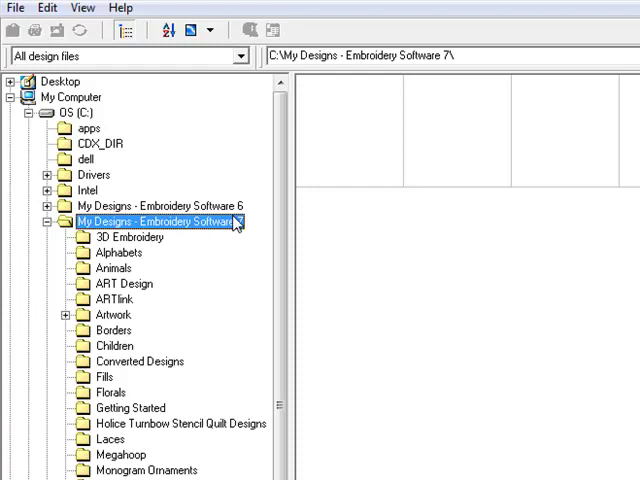
Start converting the floral designs with Converted Designs as the destination folder.
double_click(112, 392)
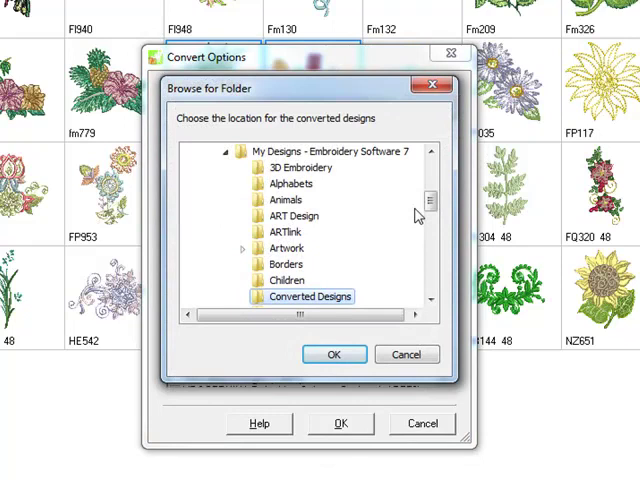
click(330, 152)
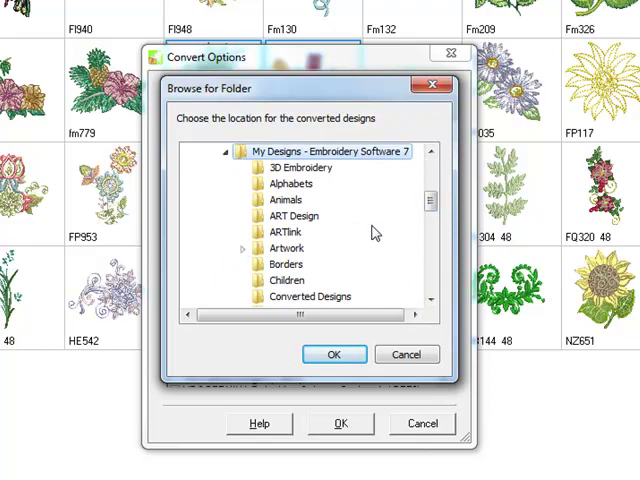
click(334, 354)
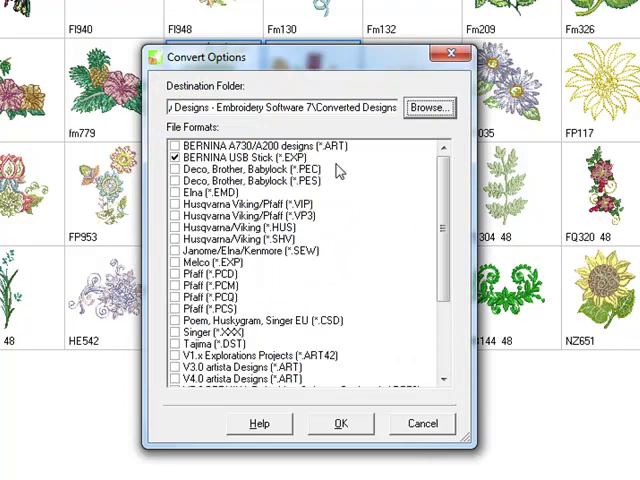
mouse_move(390, 128)
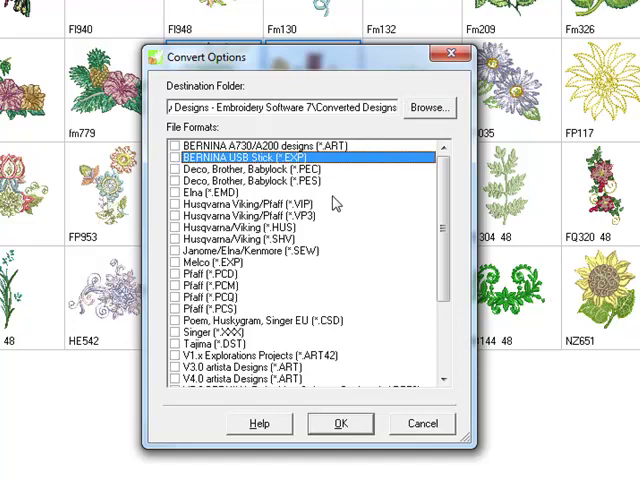
Include the Husqvarna/Viking and Tajima DST formats in the conversion output.
click(180, 204)
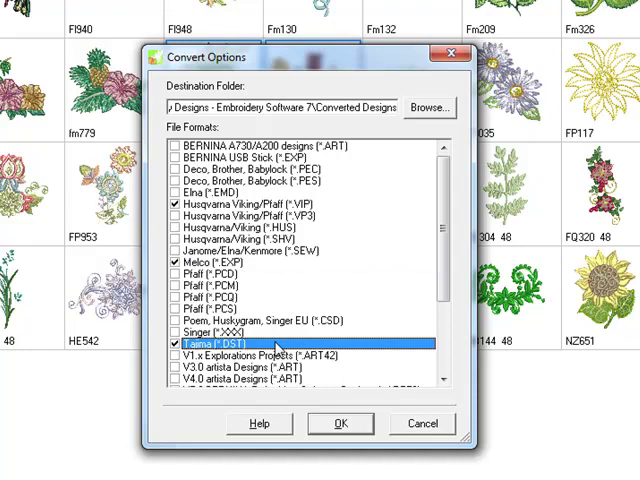
click(340, 424)
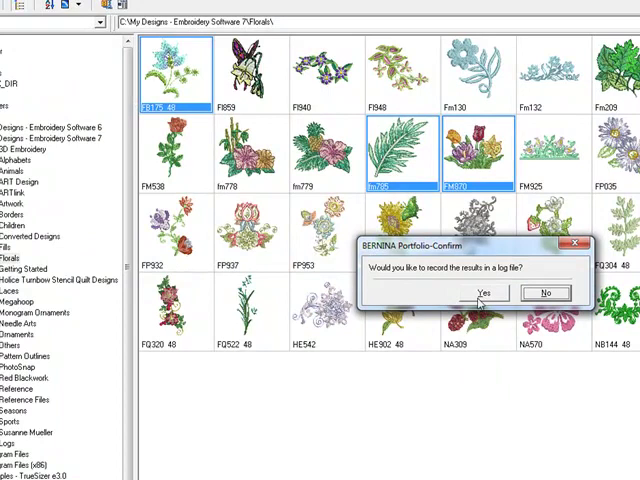
Answer the log-file prompt so the conversion completes into Converted Designs.
click(484, 292)
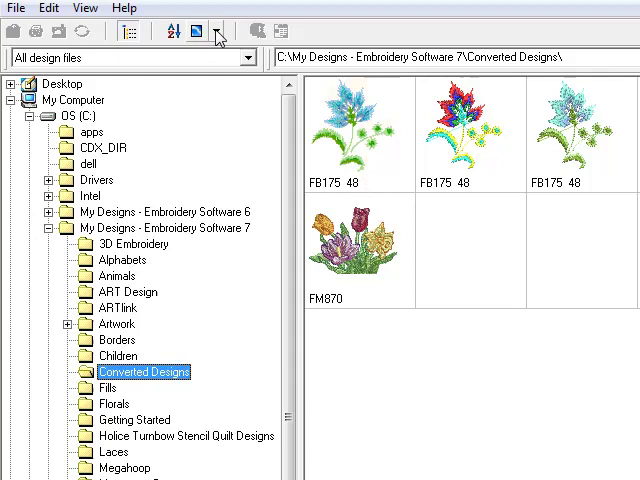
Show stitch count, size, date and format details beside each design thumbnail.
click(220, 30)
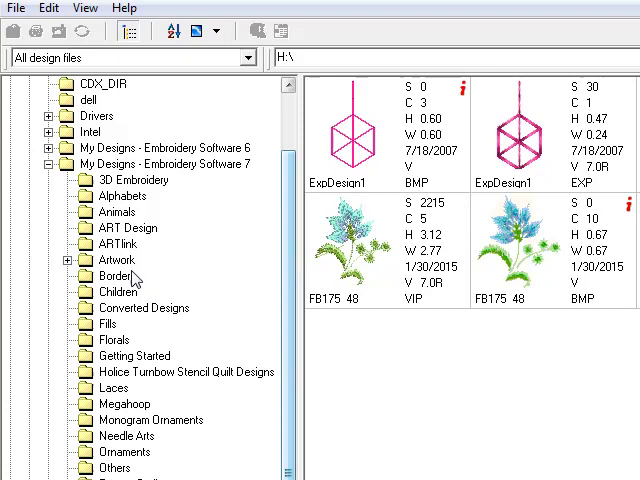
Remove the converted design files from the Converted Designs folder via Delete.
click(144, 308)
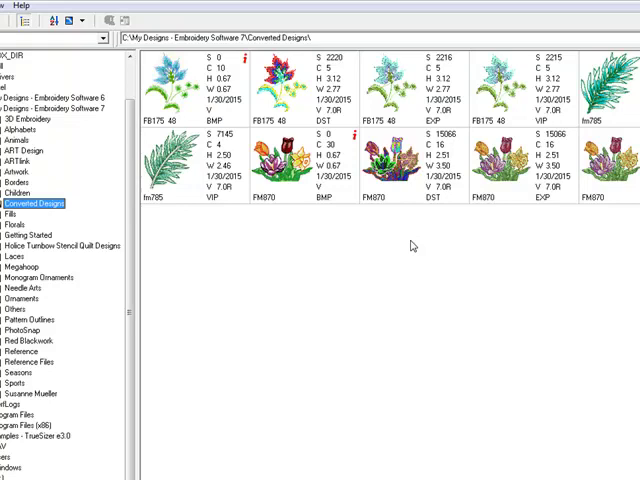
right_click(540, 118)
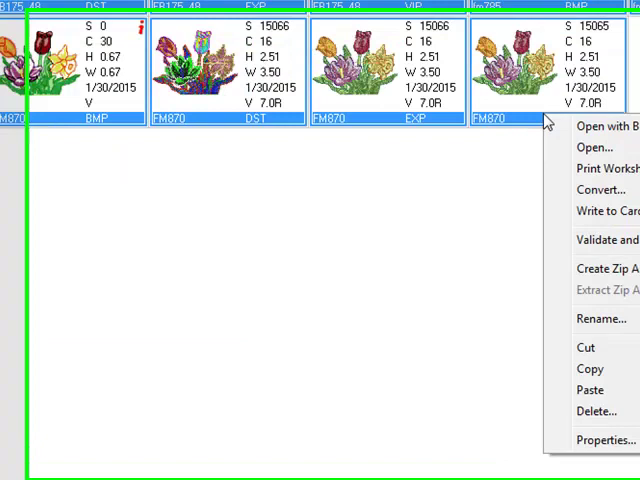
click(596, 412)
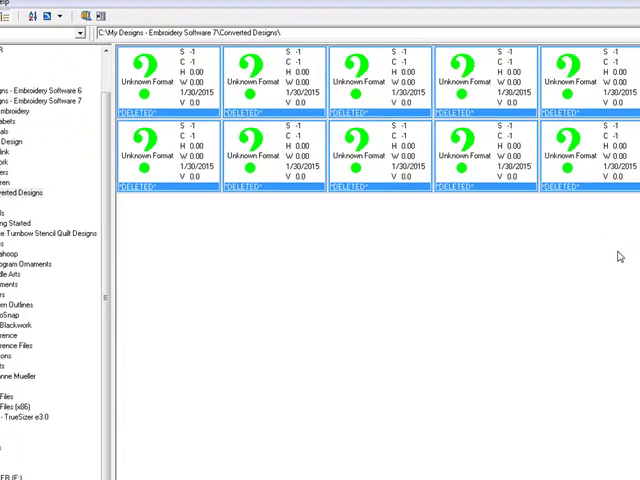